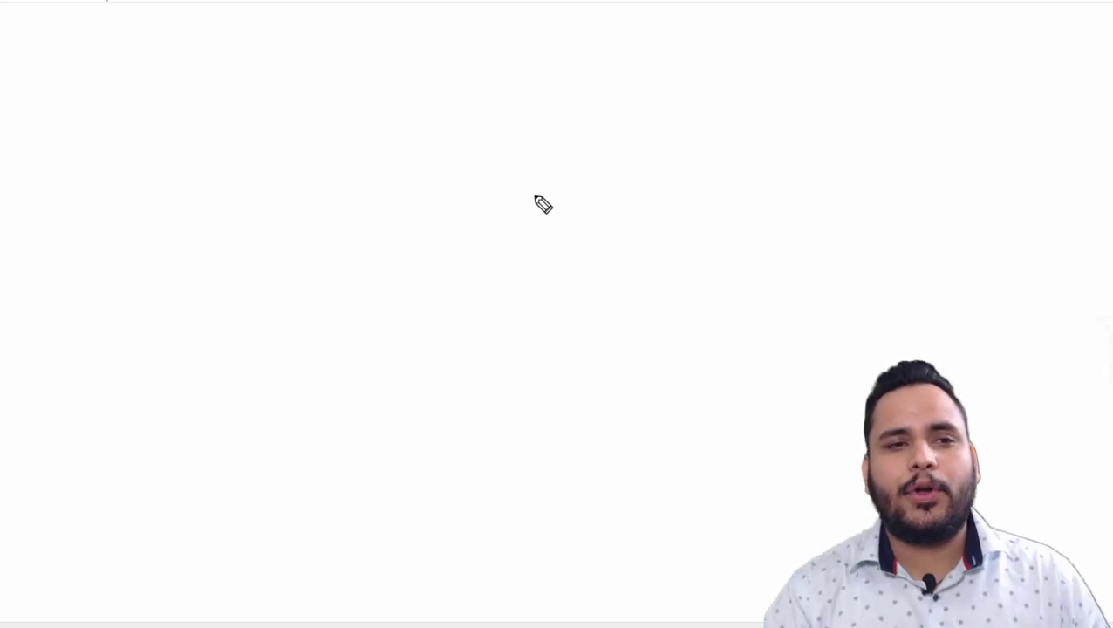
pyautogui.moveTo(559, 148)
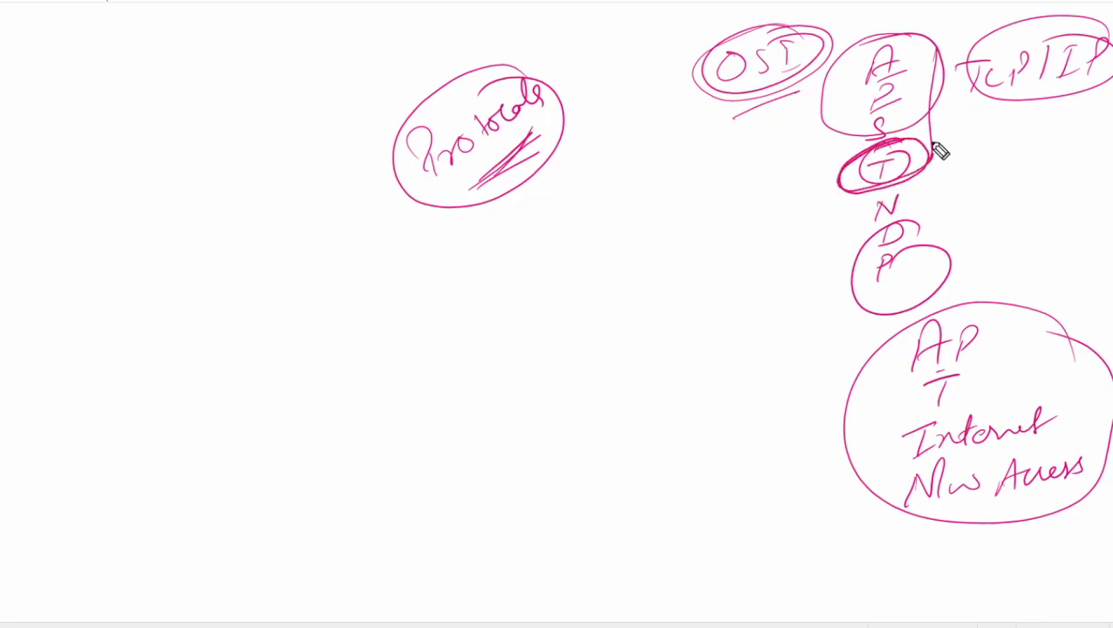
pyautogui.write('HTTP FTP DNS DHCP')
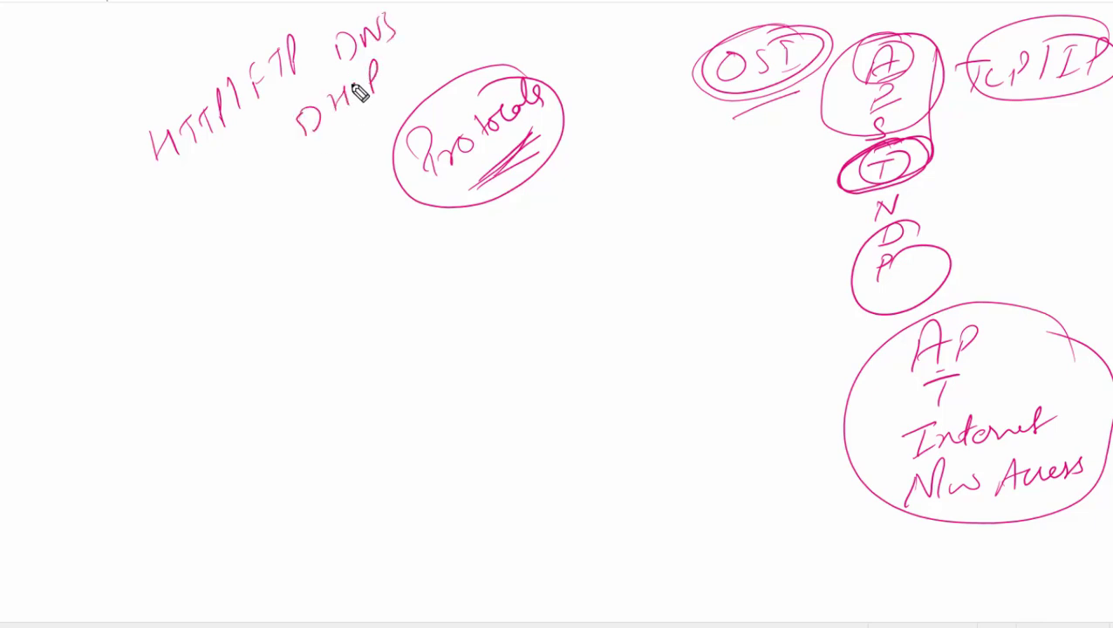